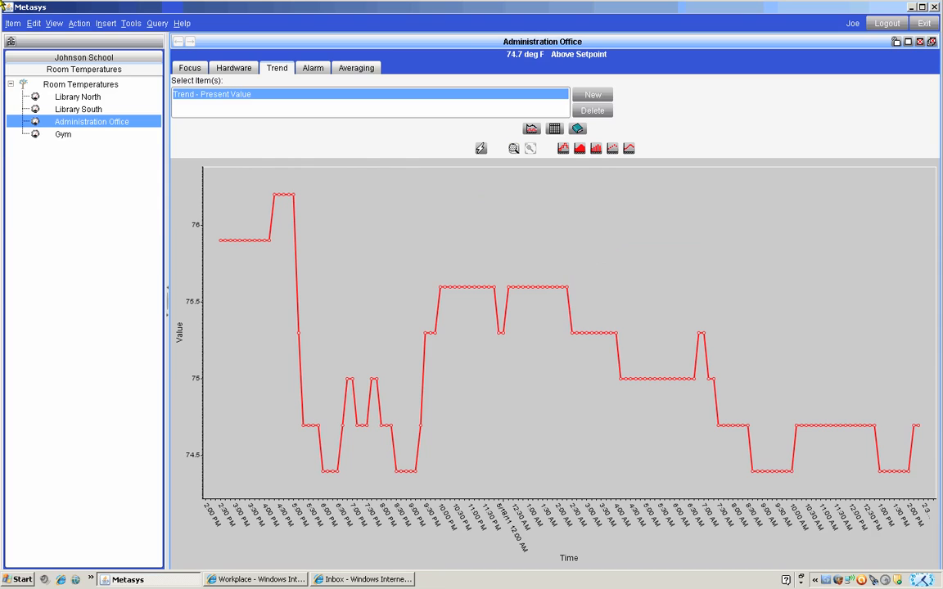
mouse_move(741, 243)
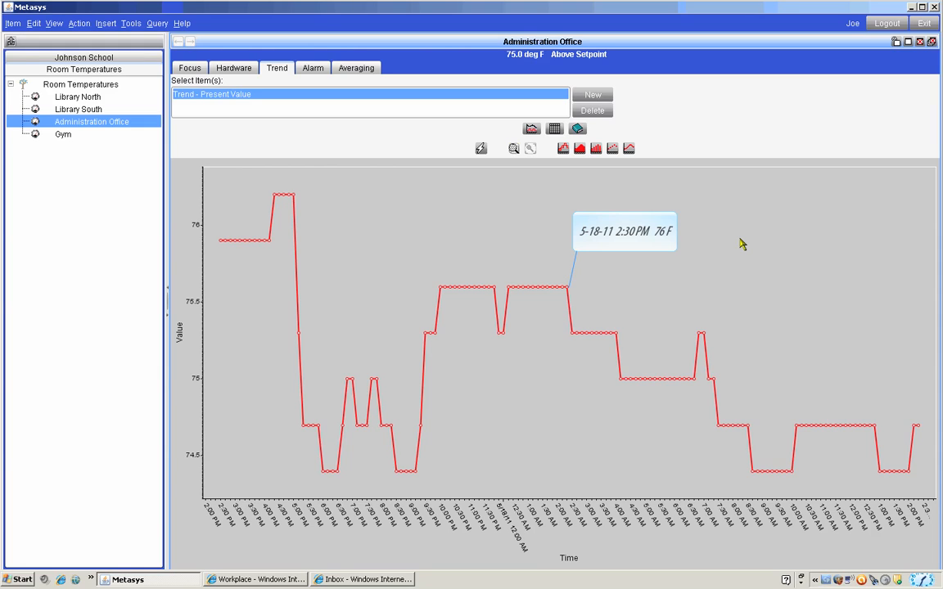
mouse_move(741, 244)
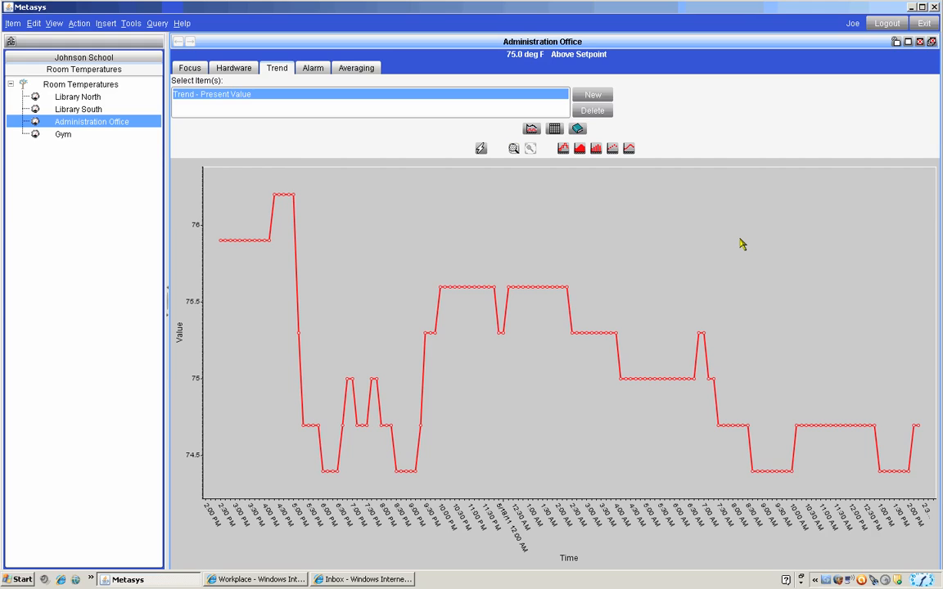
mouse_move(733, 244)
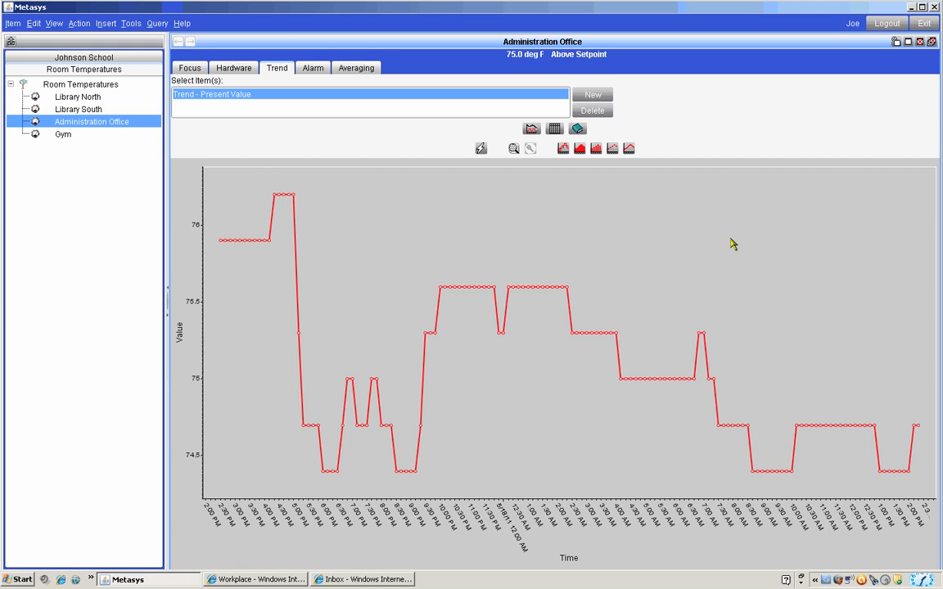
Show the Focus view for Library North (ZN-T 10, reading 75.9 F)
left_click(189, 67)
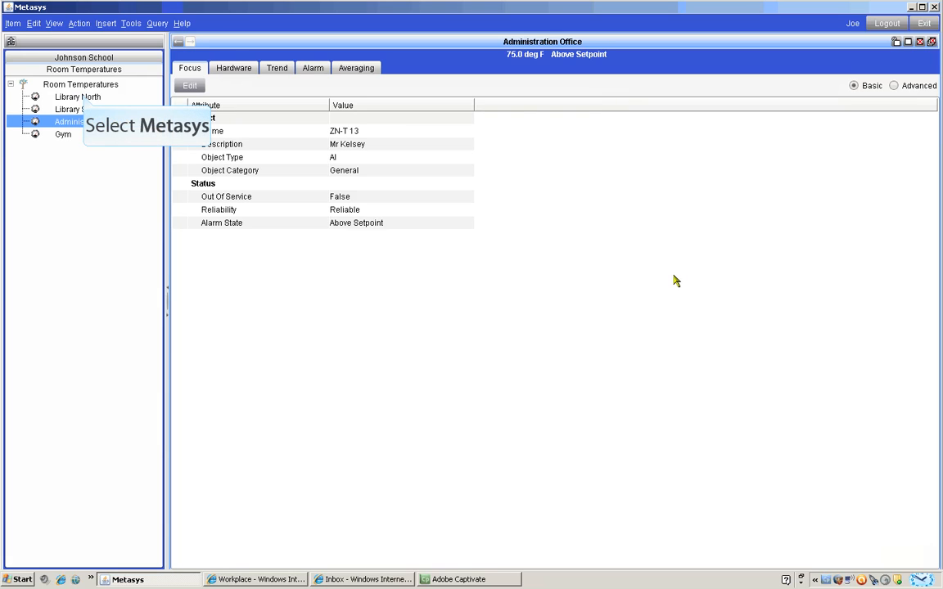
mouse_move(344, 260)
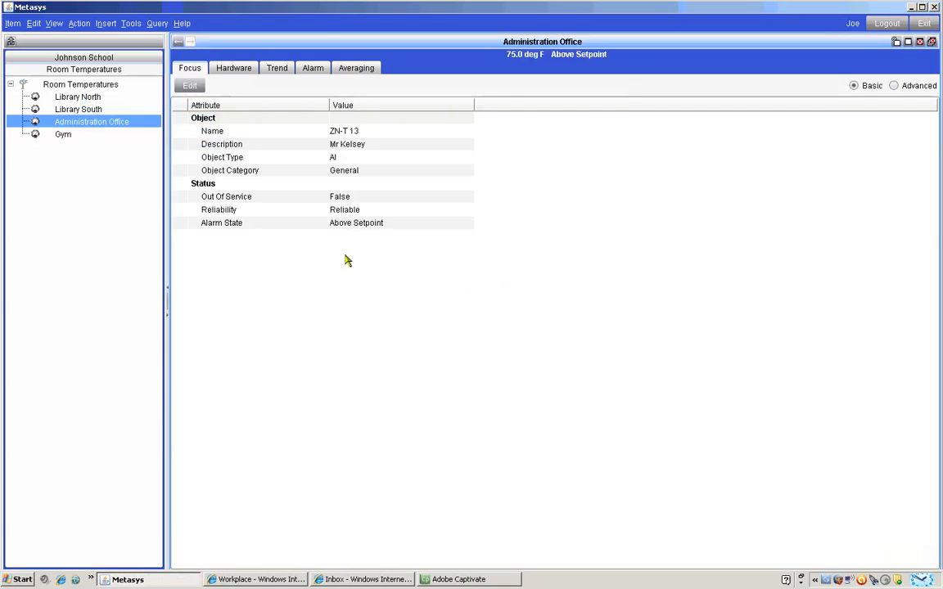
left_click(78, 96)
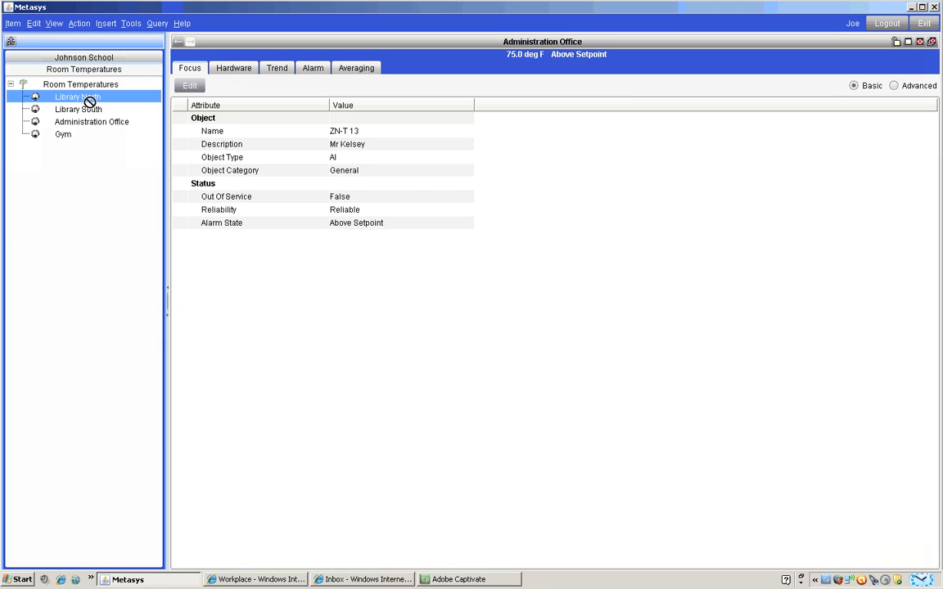
left_click(78, 97)
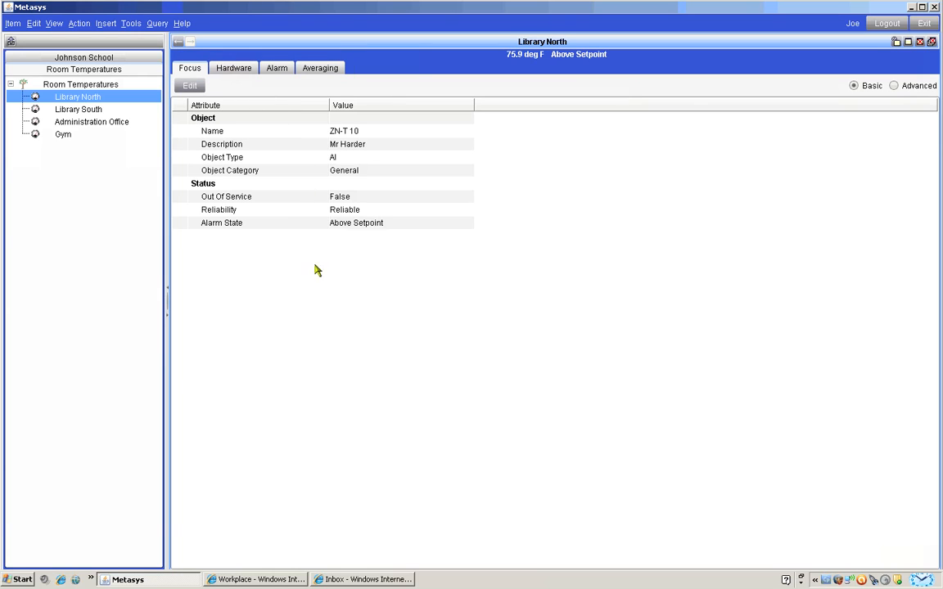
mouse_move(319, 296)
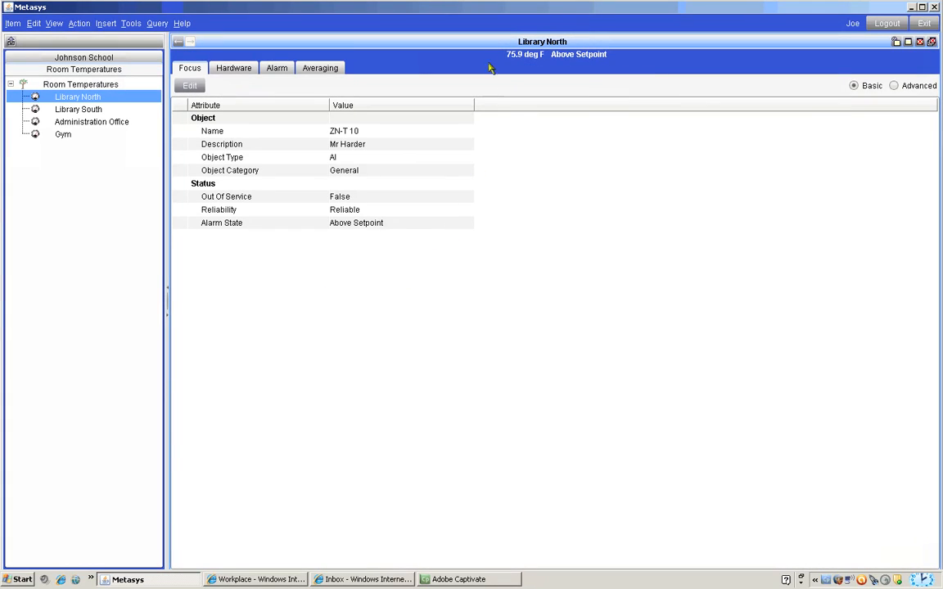
Show Library North's extensions from its title bar menu via Show Extensions
right_click(491, 45)
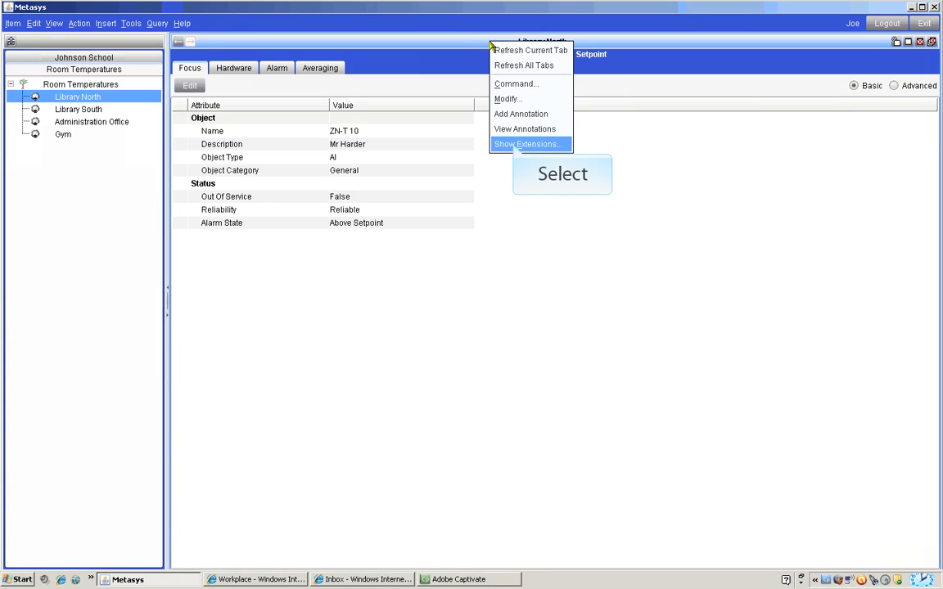
left_click(526, 144)
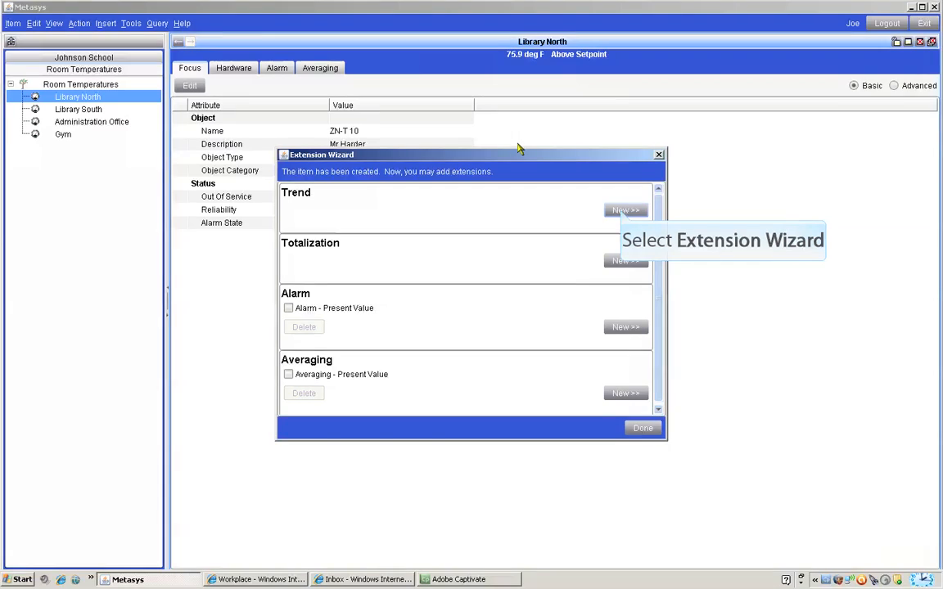
Add a new Trend extension on Present Value and advance to Configure
left_click(626, 209)
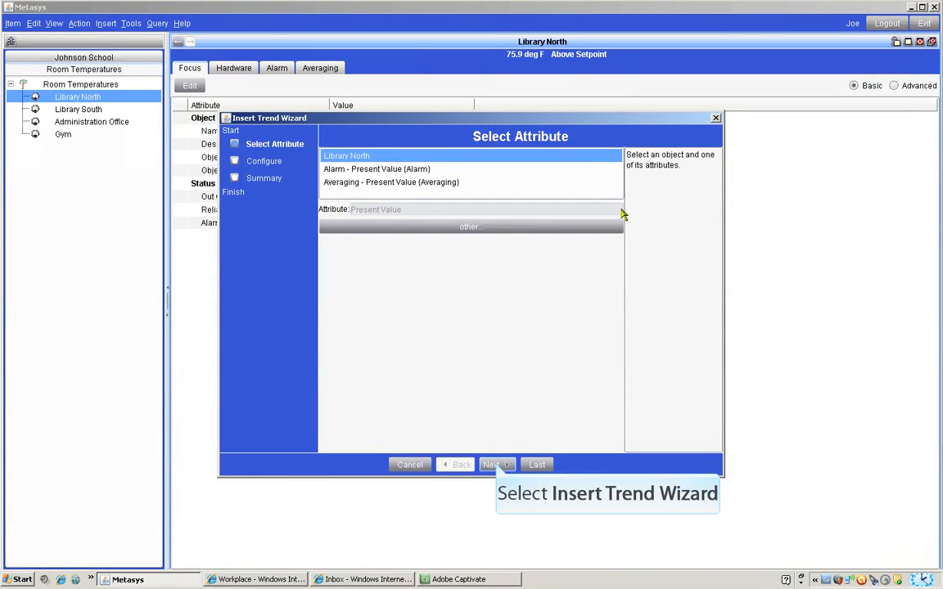
mouse_move(529, 275)
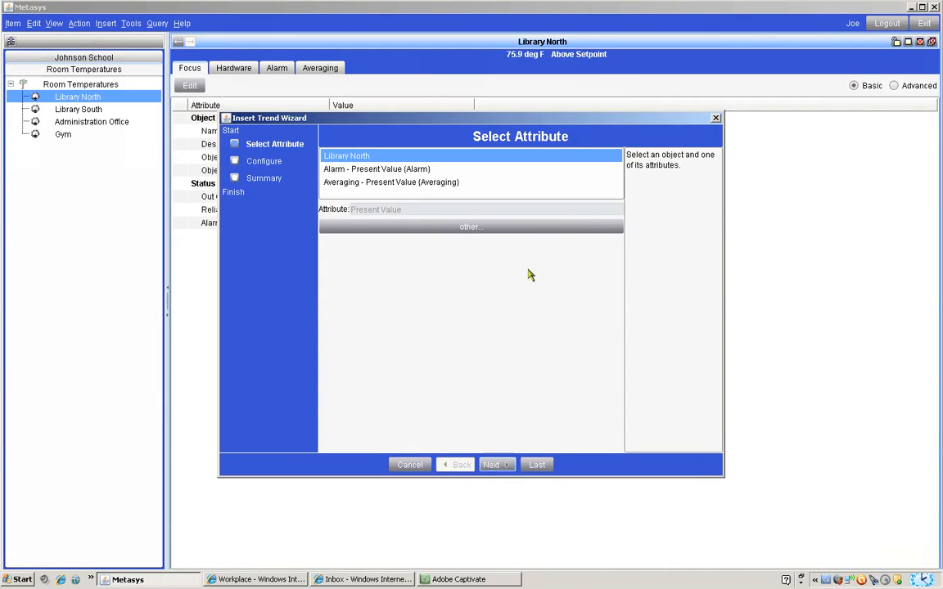
left_click(491, 465)
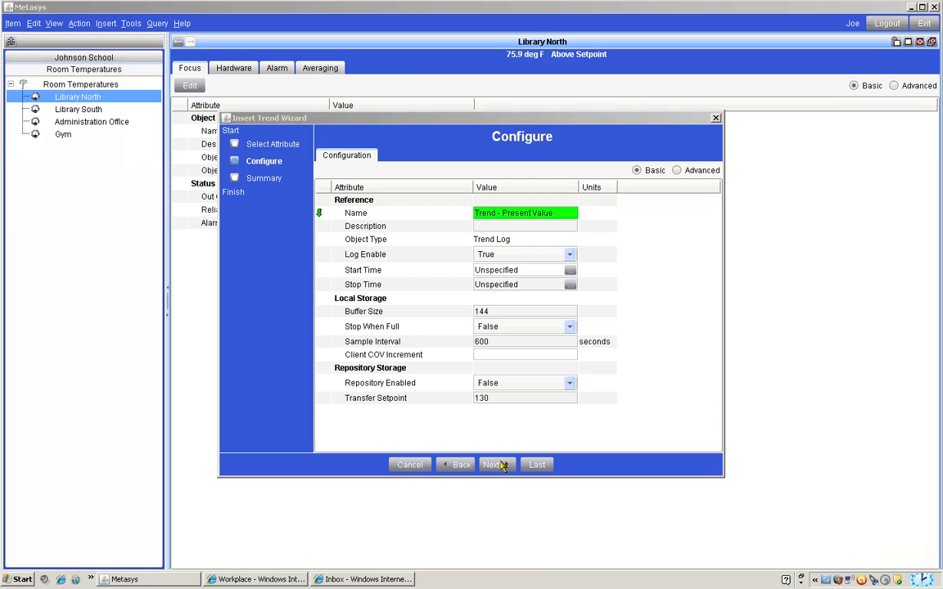
mouse_move(685, 443)
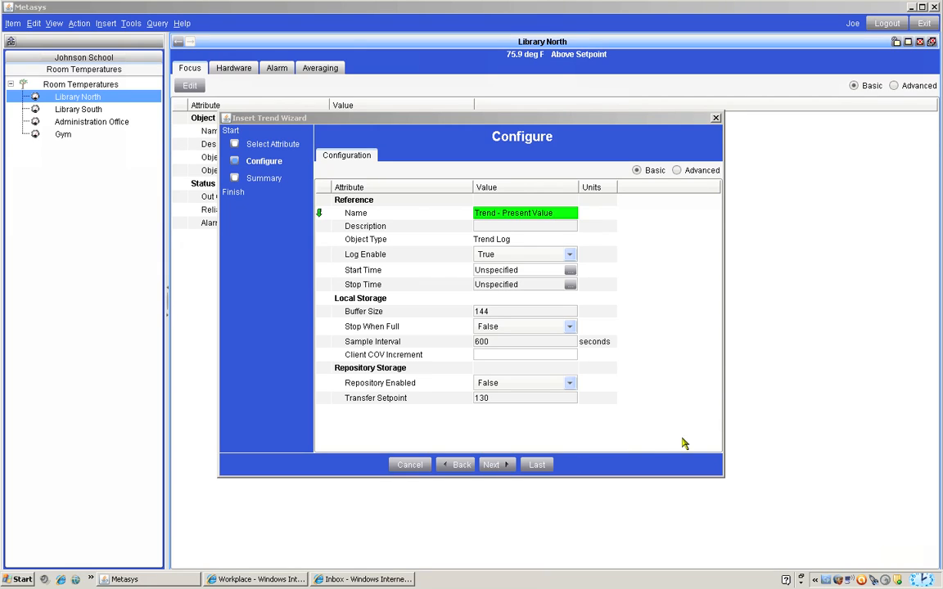
mouse_move(801, 306)
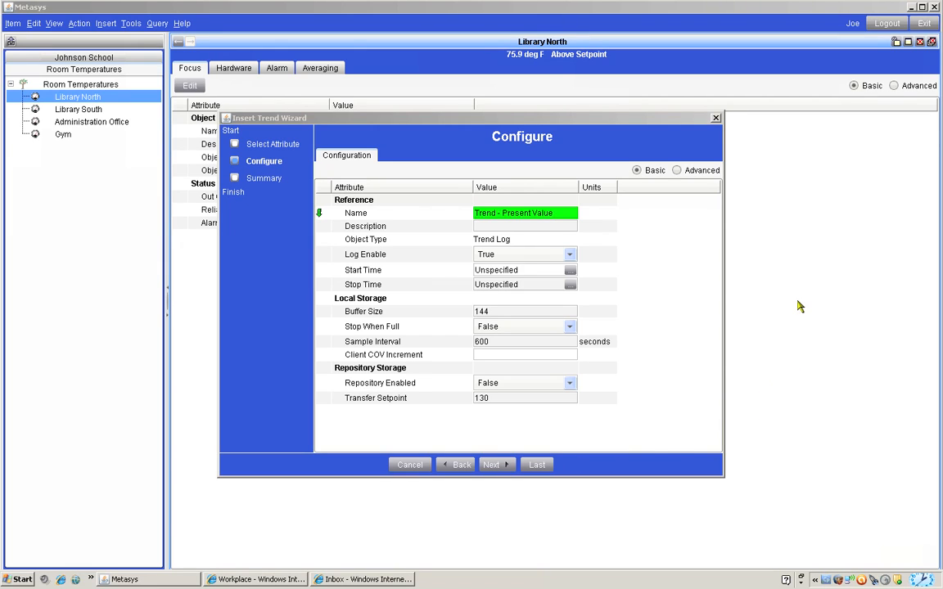
mouse_move(525, 213)
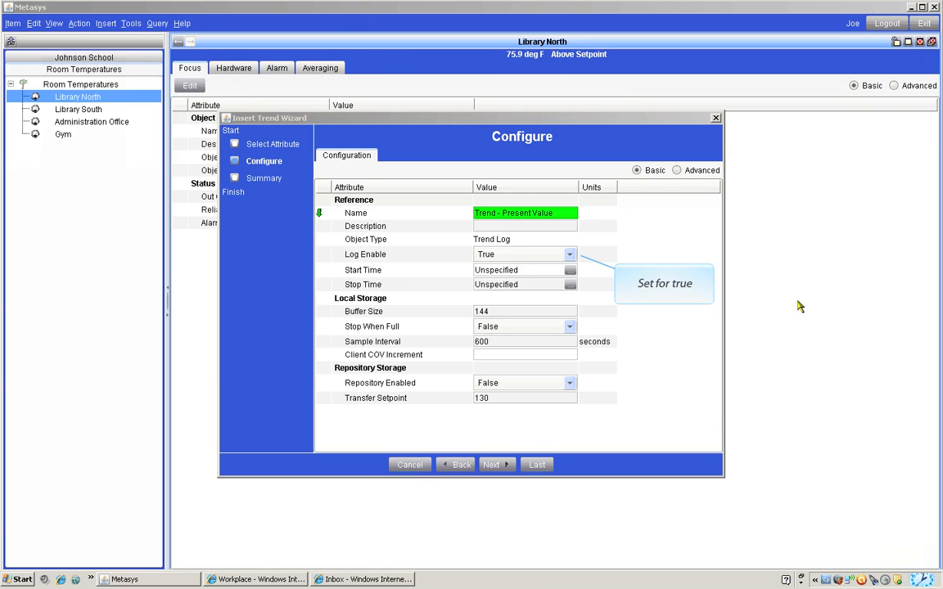
mouse_move(525, 342)
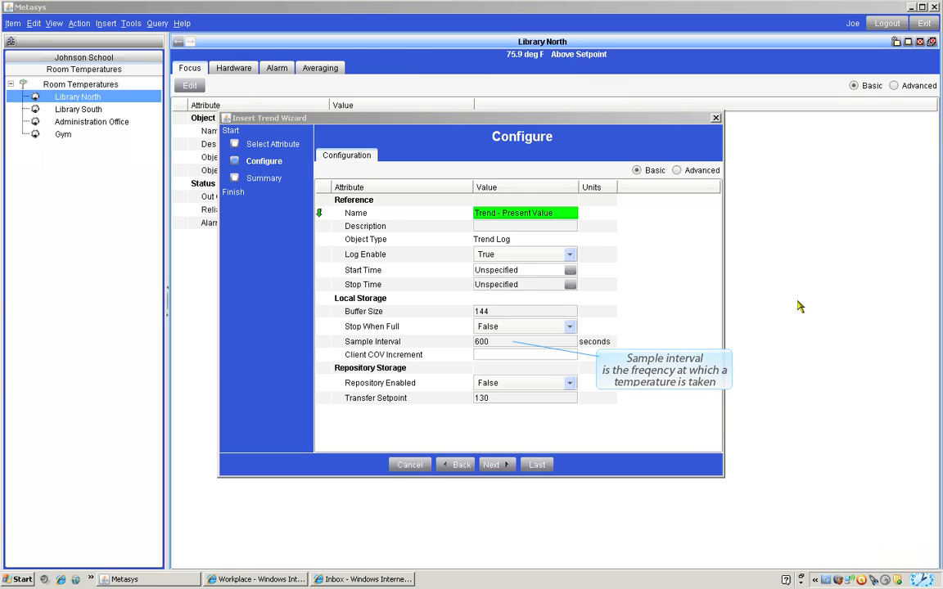
mouse_move(667, 281)
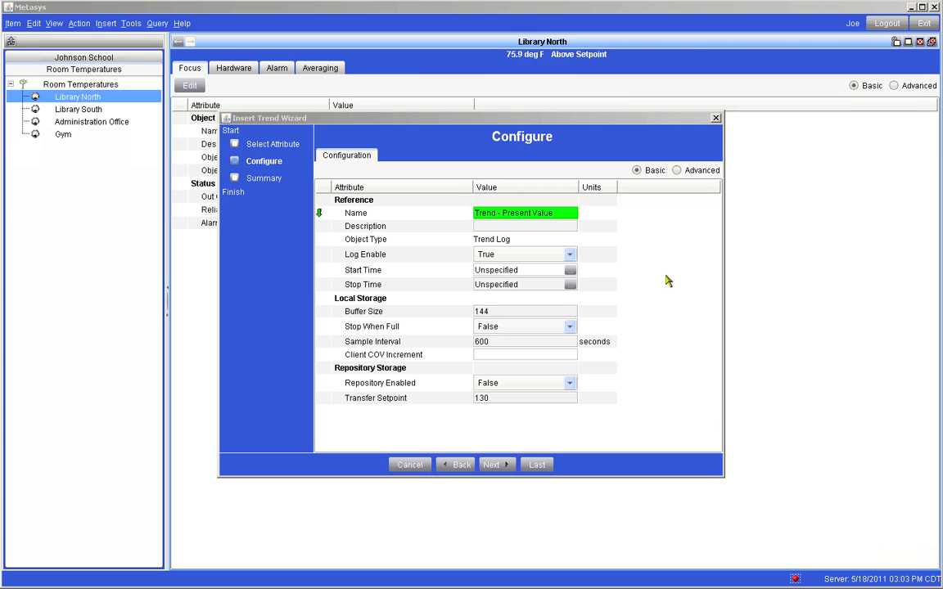
mouse_move(667, 281)
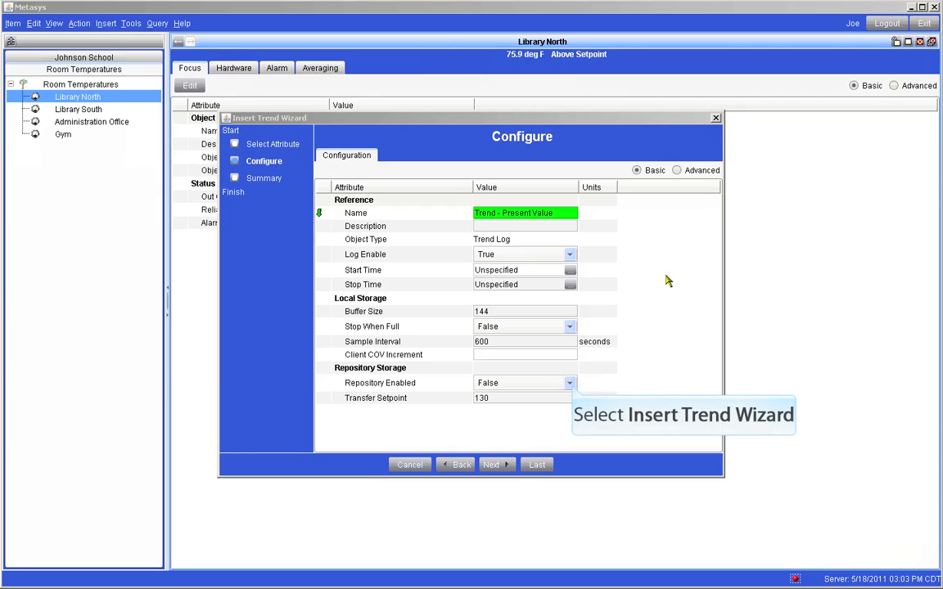
mouse_move(630, 286)
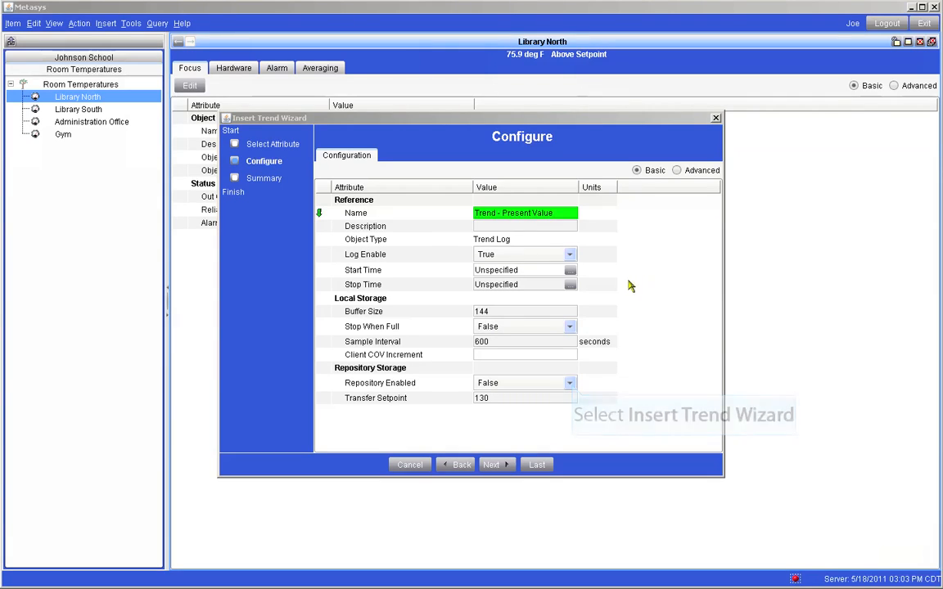
Set Repository Enabled to True for the Library North trend
left_click(570, 382)
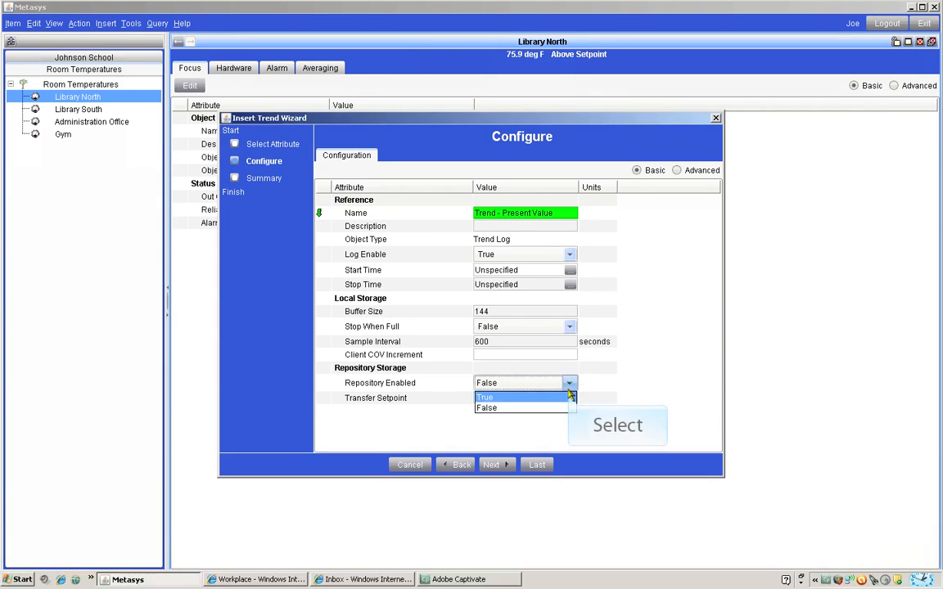
left_click(485, 397)
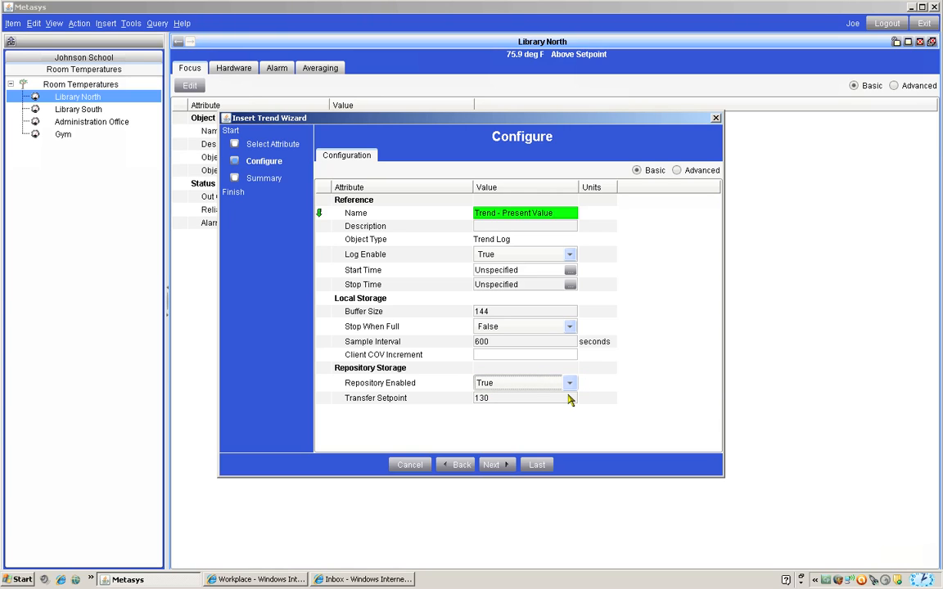
mouse_move(645, 382)
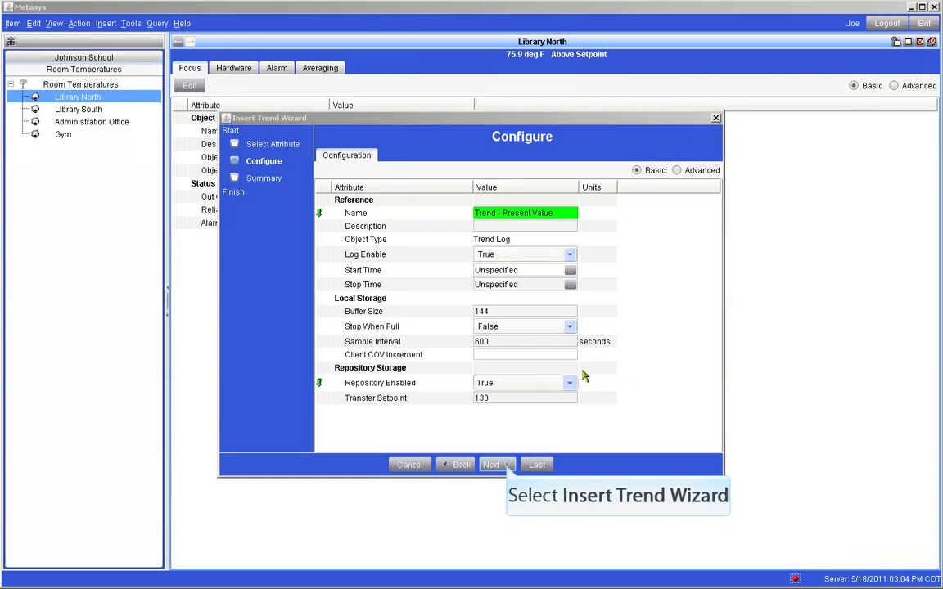
Finish the Trend - Present Value extension and close the Extension Wizard
left_click(491, 465)
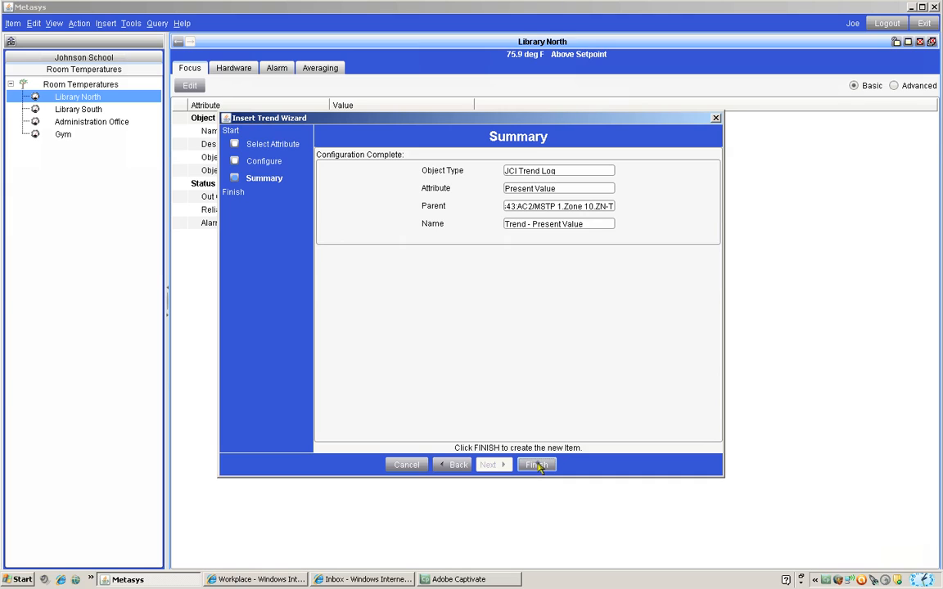
left_click(534, 465)
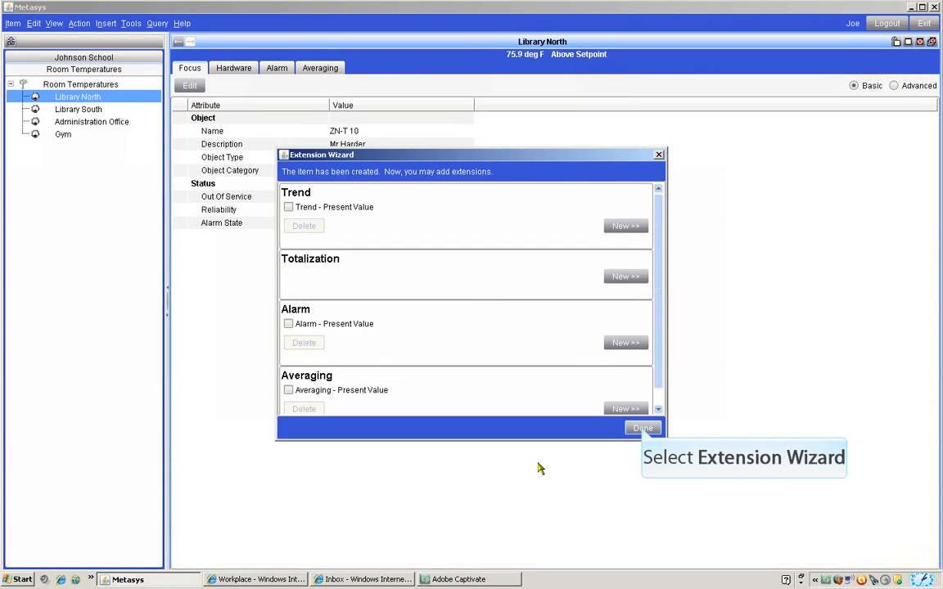
mouse_move(570, 467)
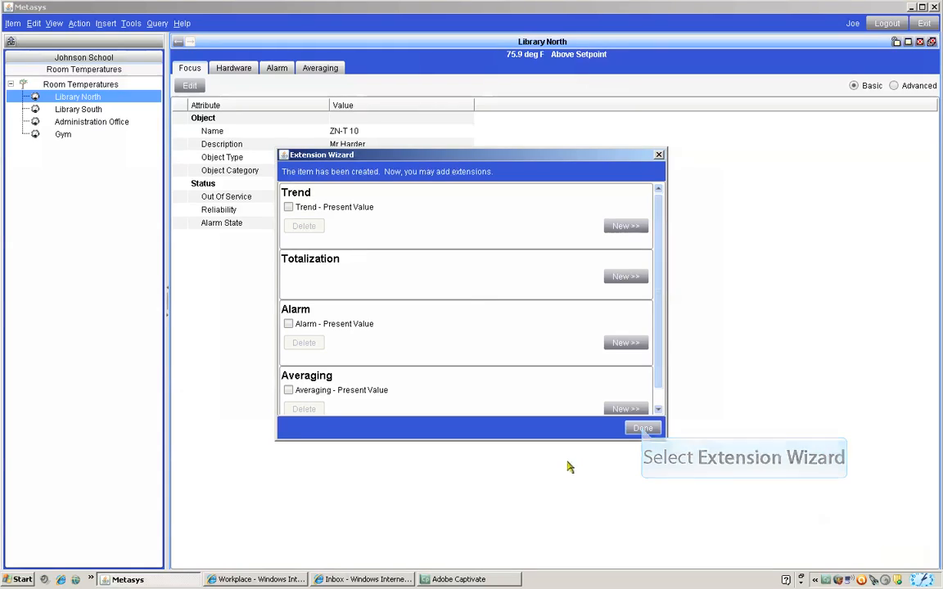
left_click(643, 428)
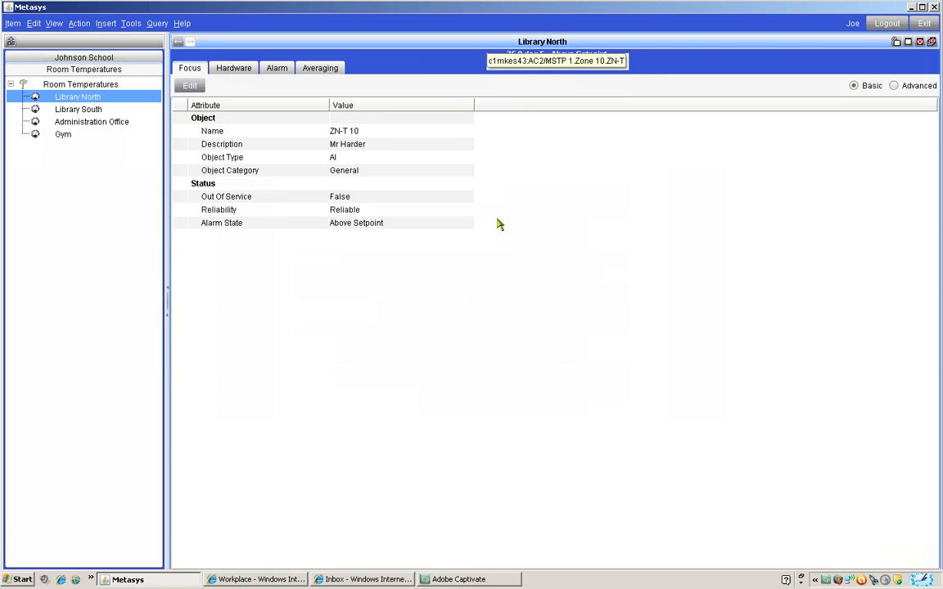
Refresh all tabs and view the new Trend tab showing no samples
right_click(542, 45)
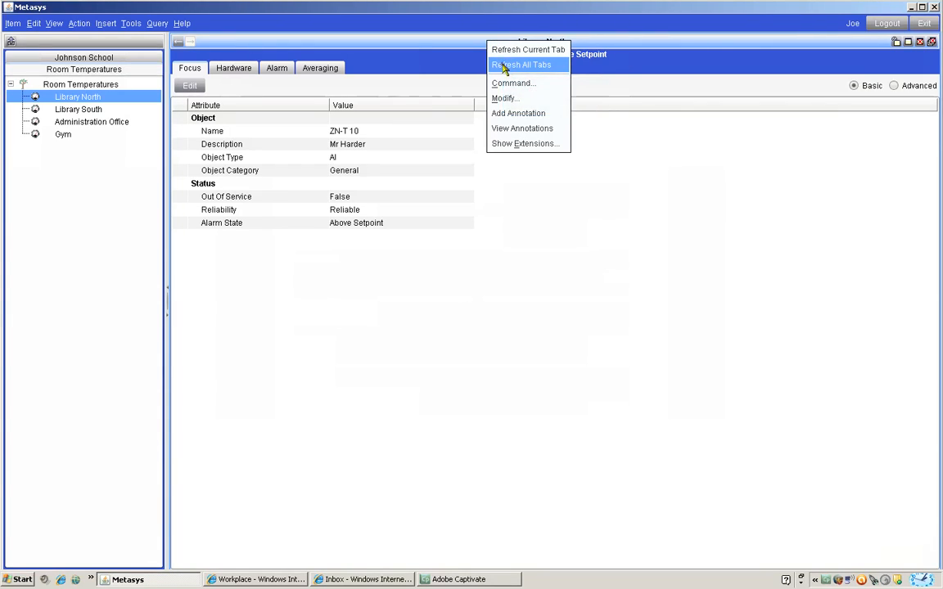
left_click(521, 65)
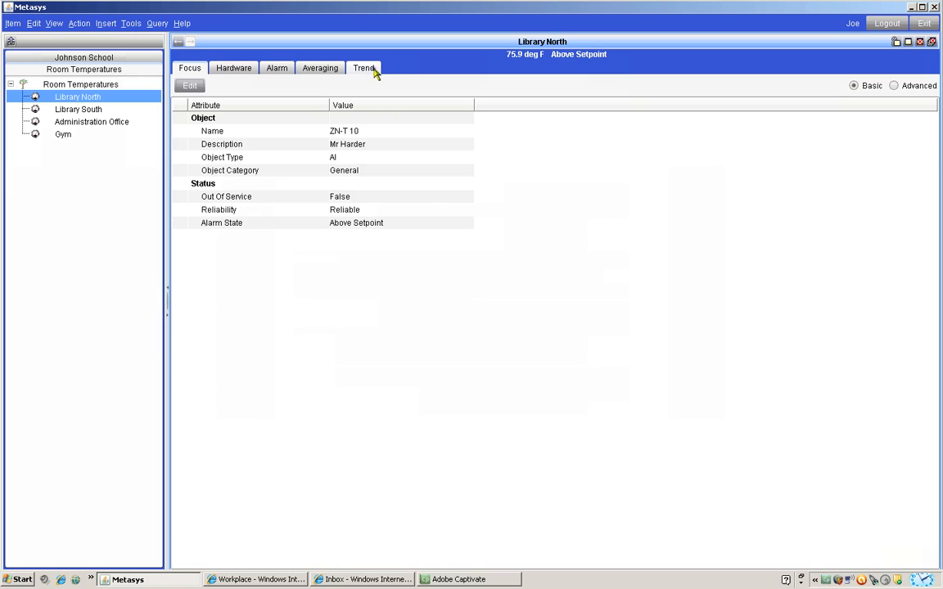
left_click(364, 68)
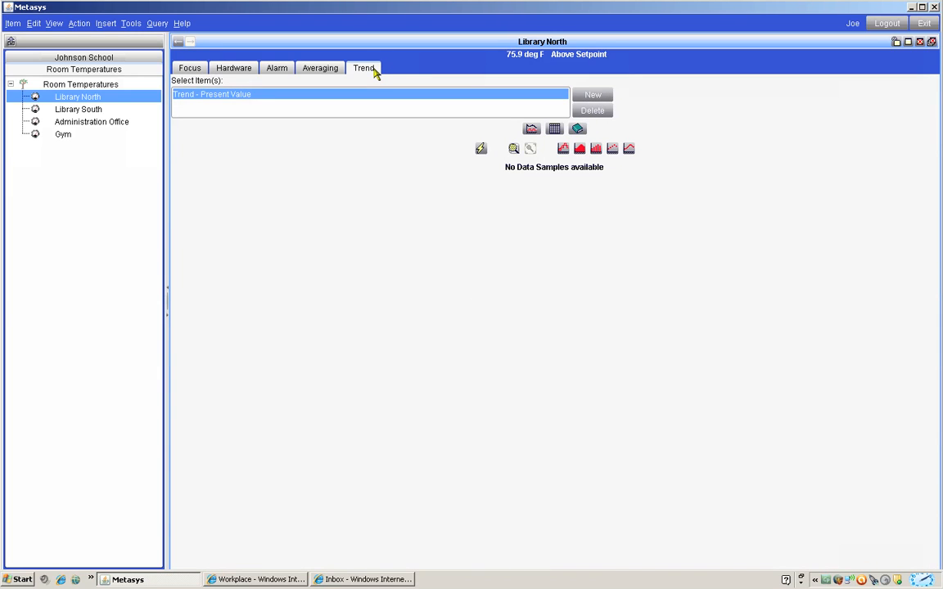